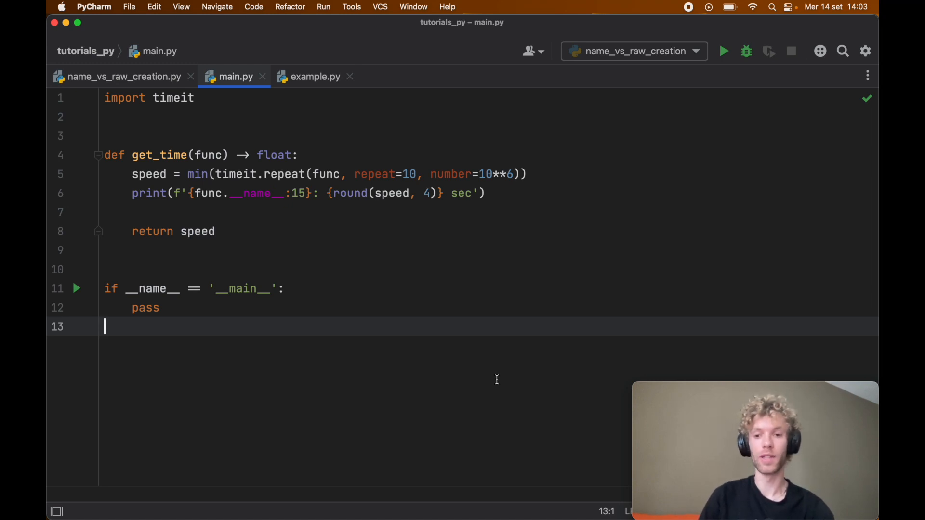
Replace pass with l = [], l2 = list() and print(l, l2) under the main guard
{"action": "left_click", "coordinate": [161, 308]}
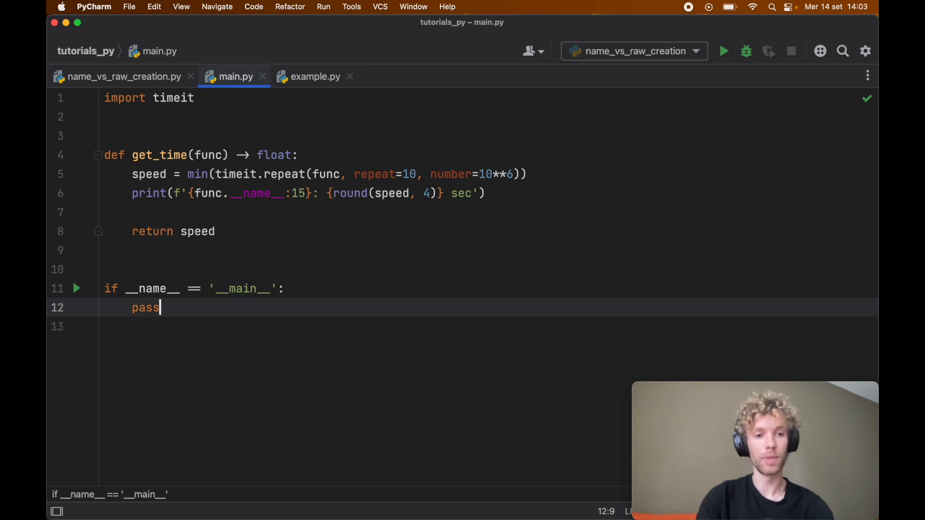
{"action": "key", "text": "Backspace"}
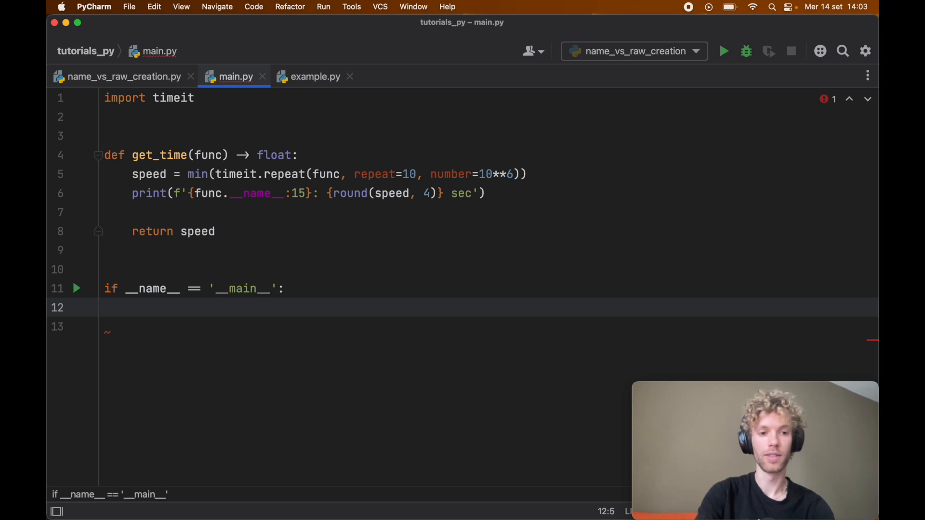
{"action": "type", "text": "l ="}
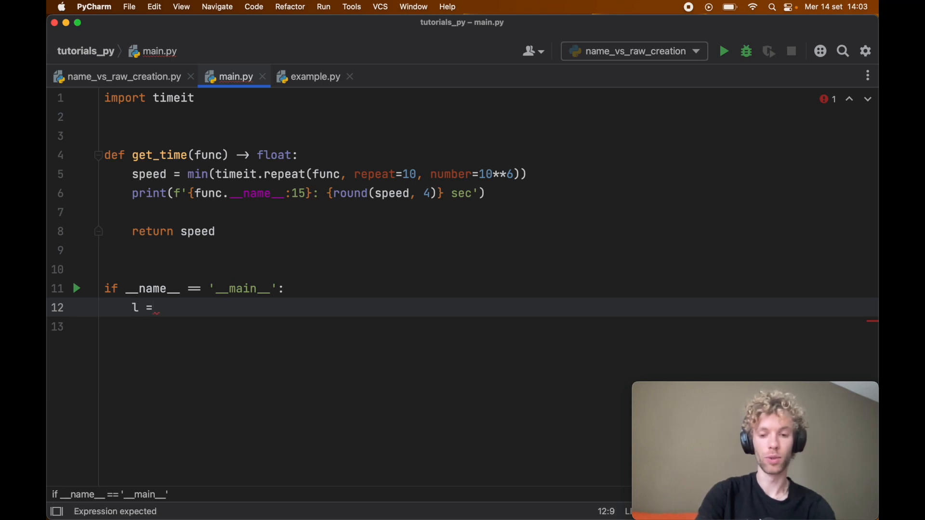
{"action": "type", "text": "[]"}
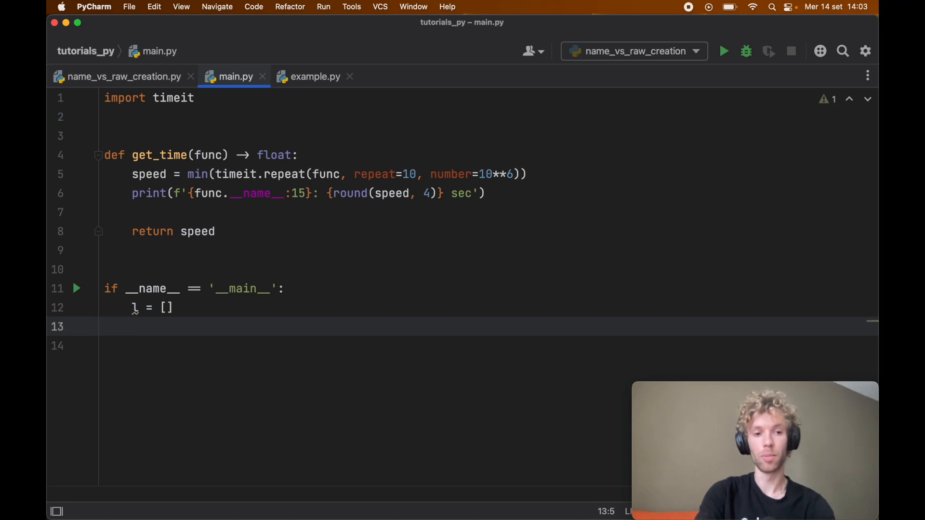
{"action": "type", "text": "l"}
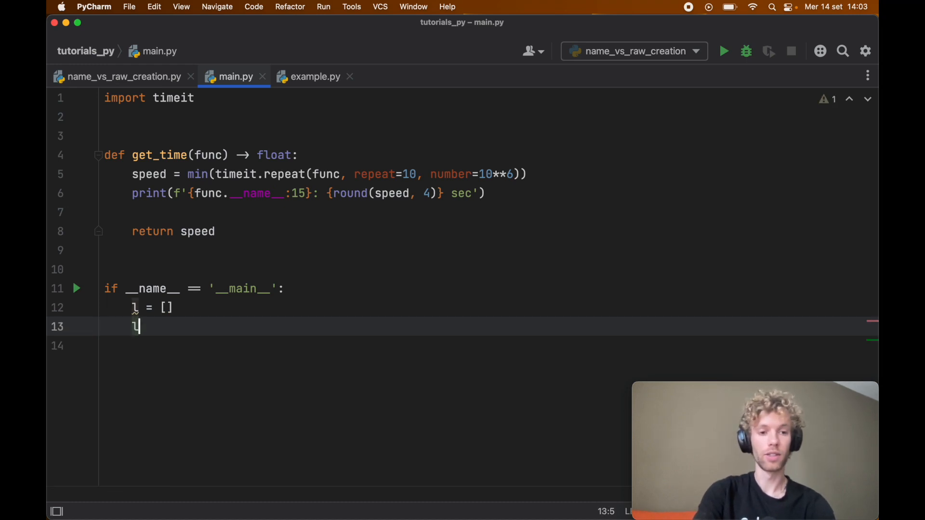
{"action": "type", "text": "2 = list("}
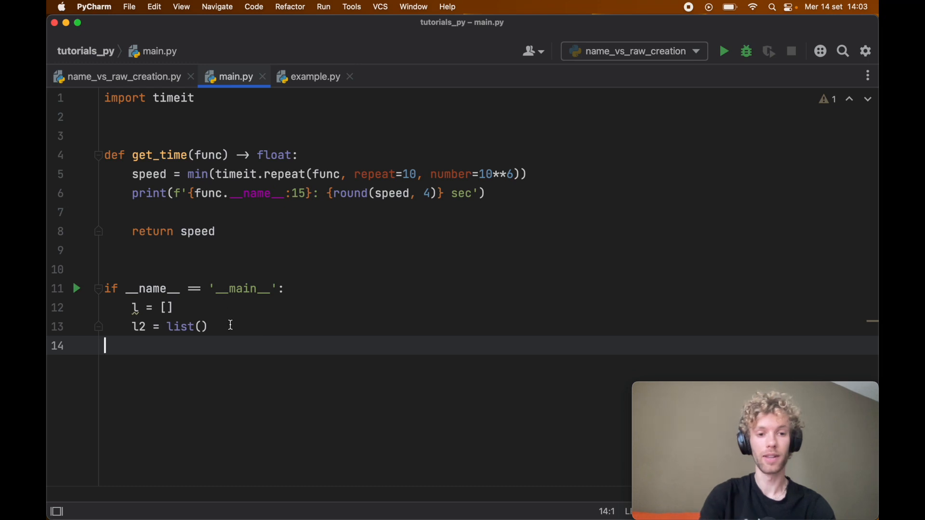
{"action": "type", "text": "print("}
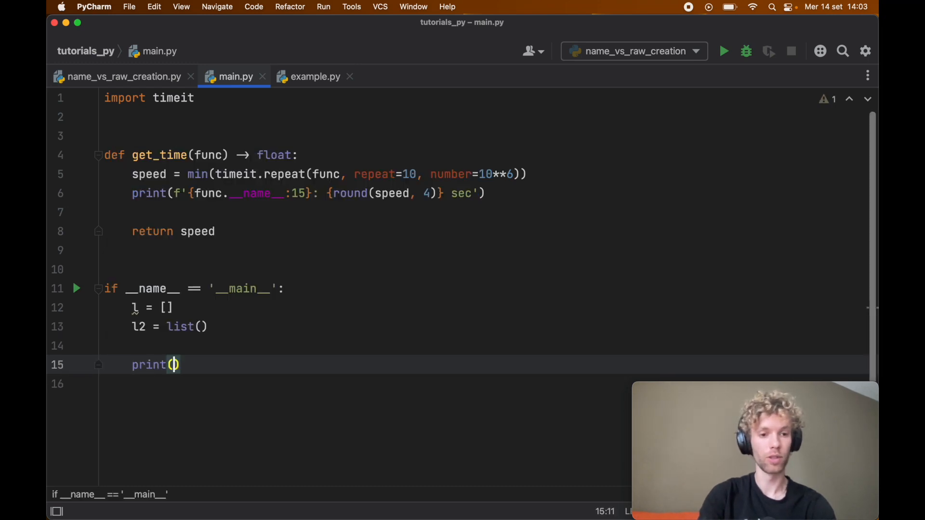
{"action": "type", "text": "l, l2"}
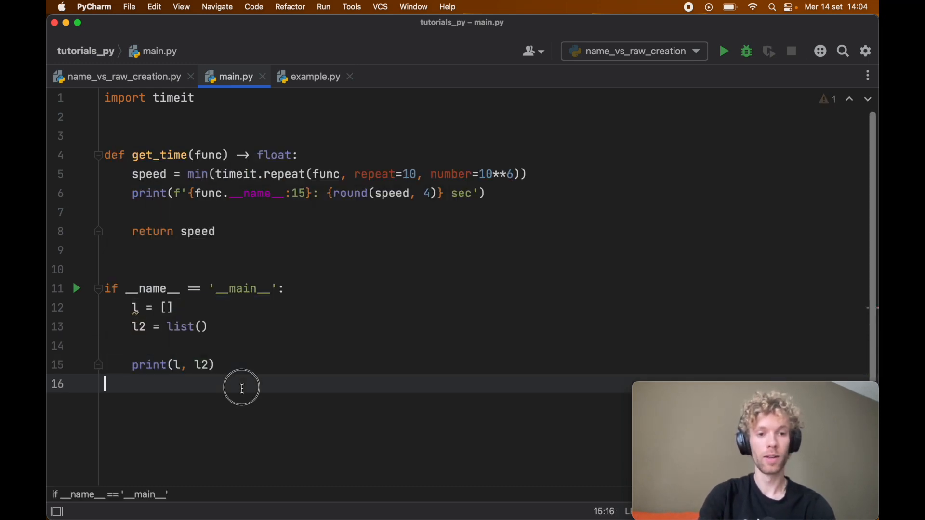
Review with_method's return and get_time's min call, rounded speed print and returned speed
{"action": "left_click", "coordinate": [724, 51]}
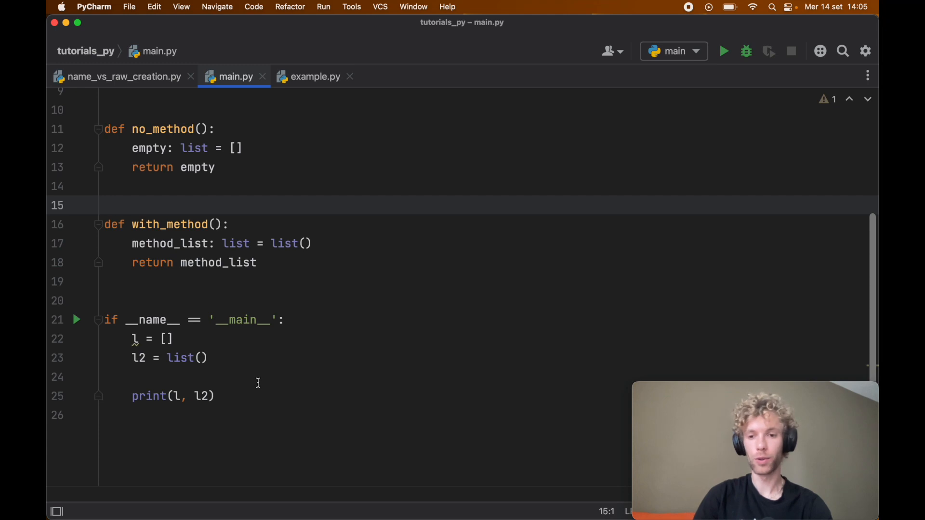
{"action": "left_click", "coordinate": [216, 167]}
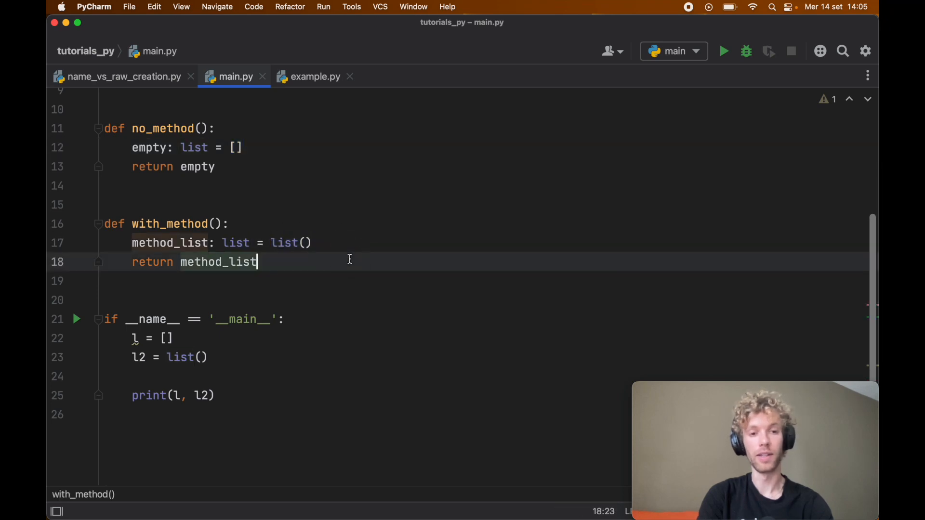
{"action": "mouse_move", "coordinate": [324, 266]}
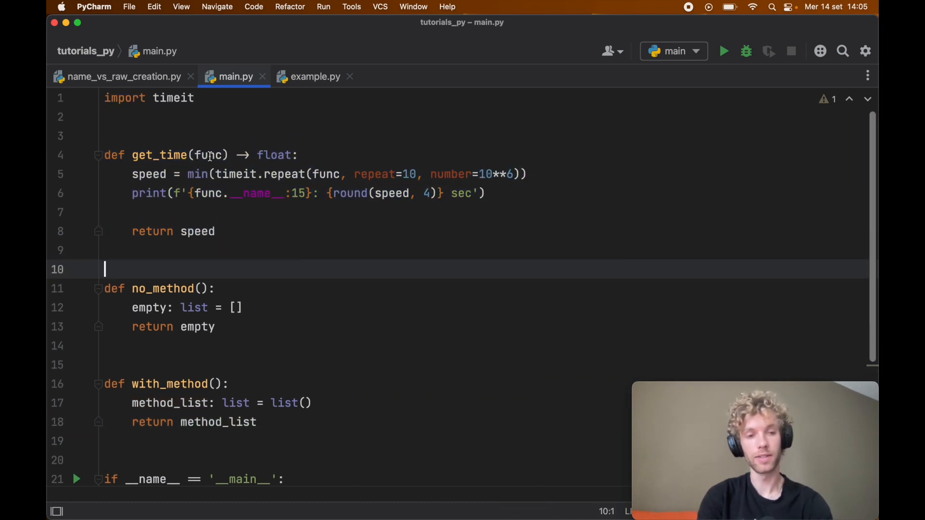
{"action": "left_click", "coordinate": [495, 174]}
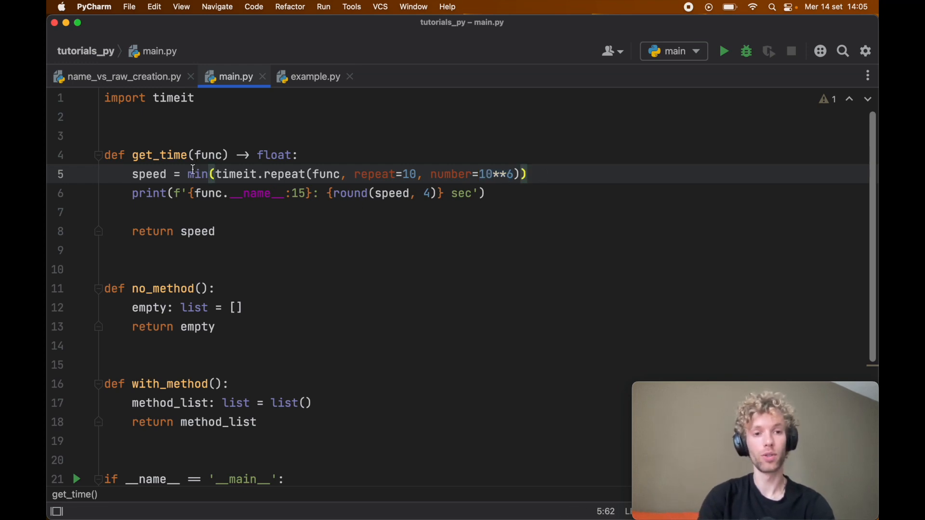
{"action": "double_click", "coordinate": [198, 174]}
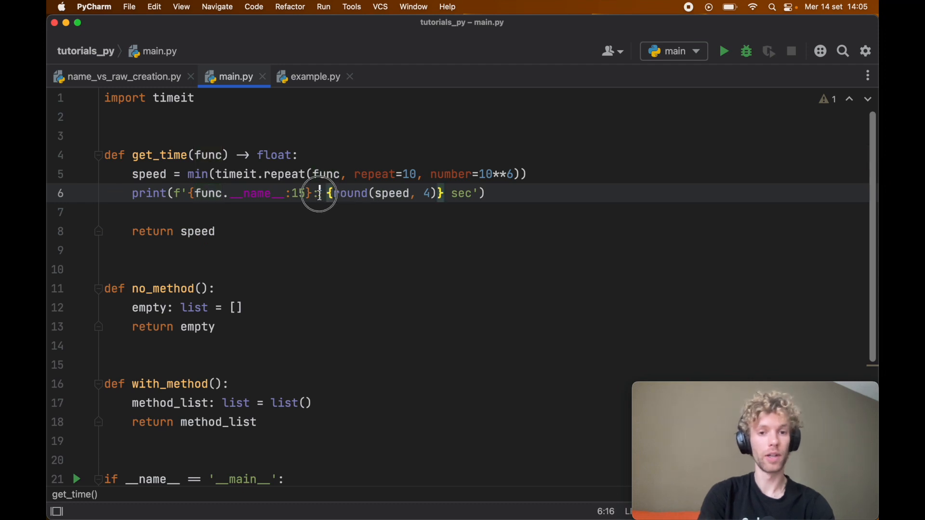
{"action": "left_click_drag", "start_coordinate": [327, 193], "coordinate": [439, 193]}
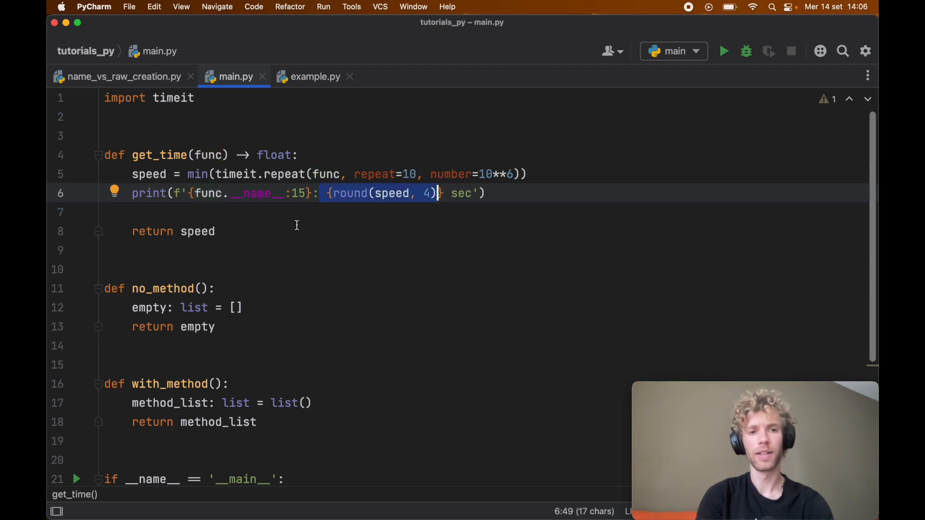
{"action": "double_click", "coordinate": [197, 232]}
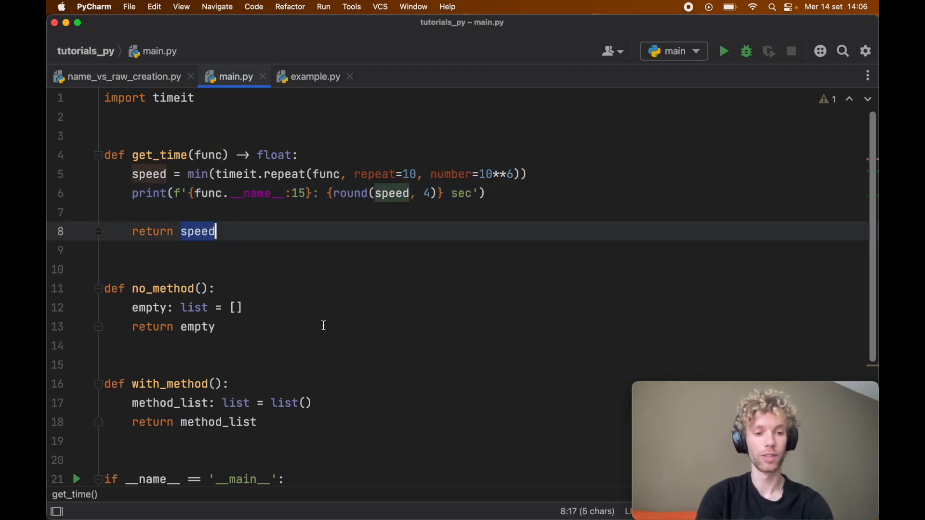
{"action": "scroll", "scroll_direction": "down", "scroll_amount": 3}
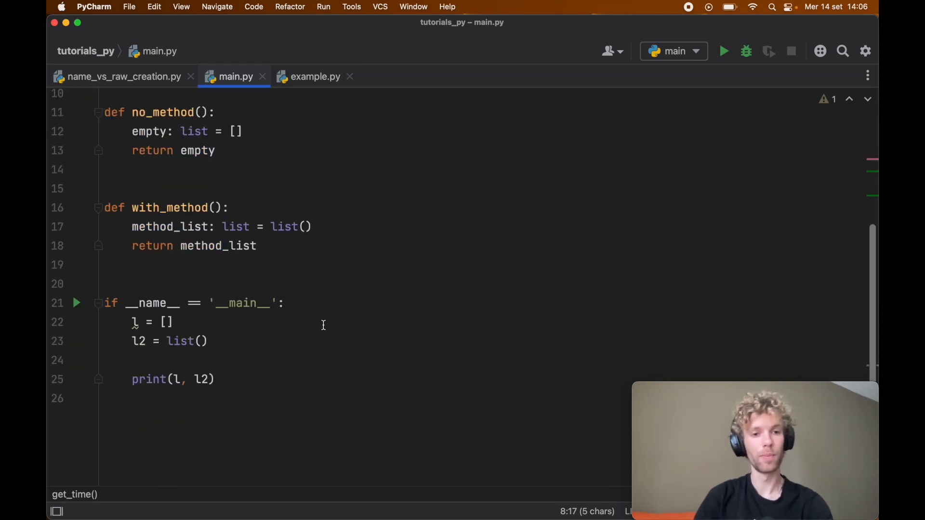
Replace the list demo lines with get_time(no_method) and get_time(with_method) calls
{"action": "left_click_drag", "start_coordinate": [132, 321], "coordinate": [214, 379]}
{"action": "type", "text": "get_time("}
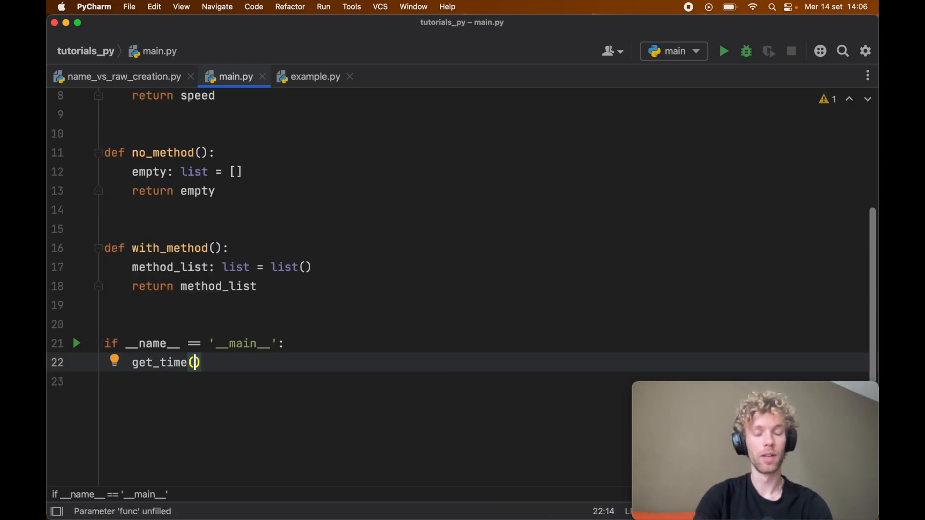
{"action": "type", "text": "no_method()"}
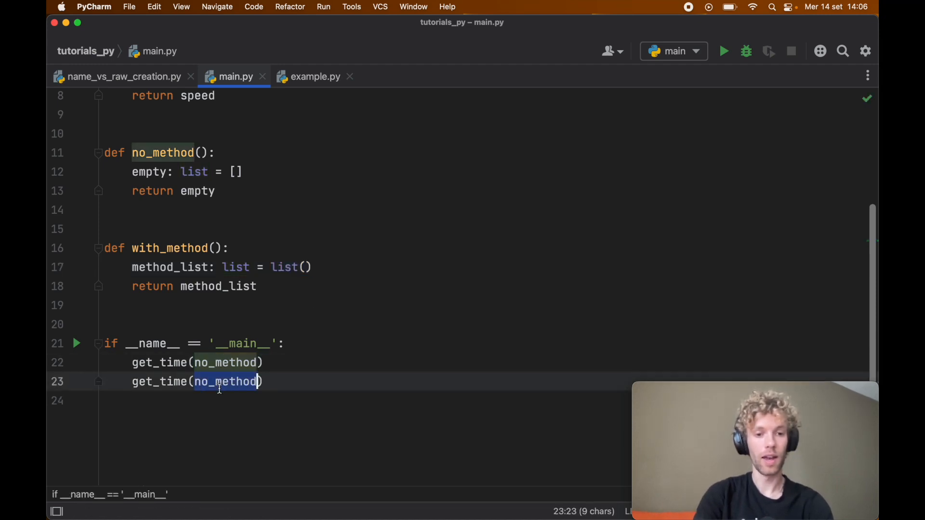
{"action": "type", "text": "with"}
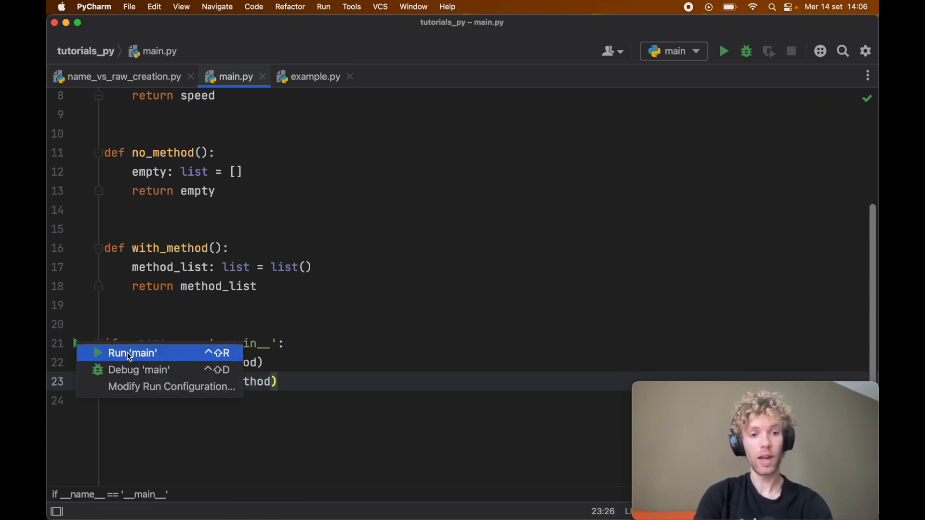
Run main.py from the gutter: no_method 0.0281 sec versus with_method 0.0461 sec
{"action": "left_click", "coordinate": [133, 354]}
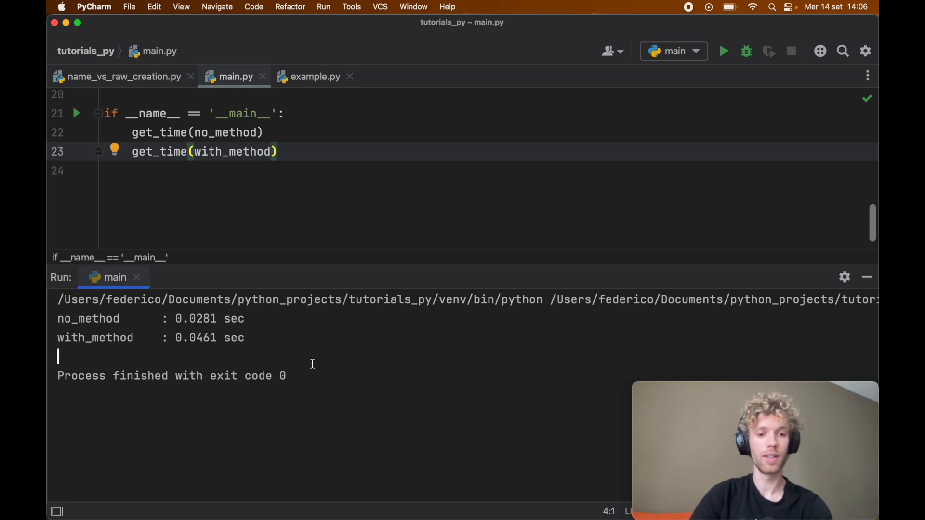
{"action": "mouse_move", "coordinate": [310, 358]}
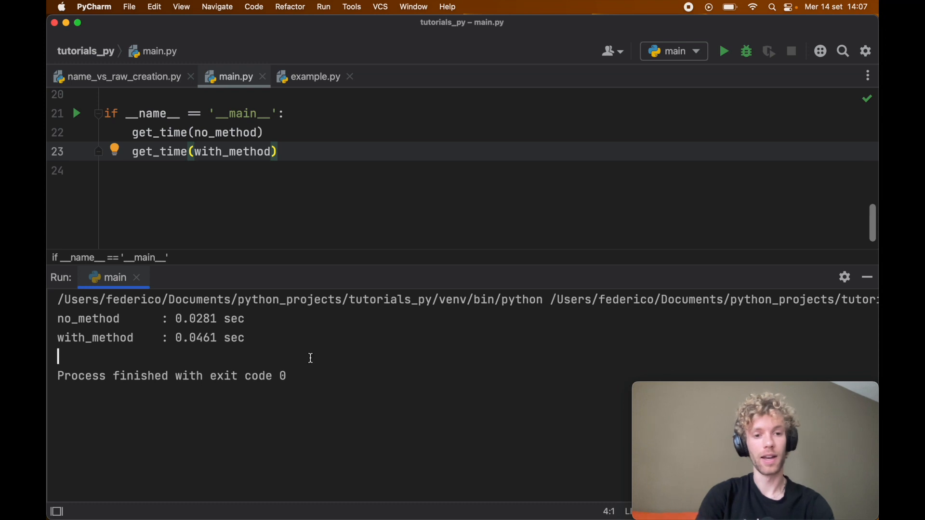
{"action": "mouse_move", "coordinate": [868, 278]}
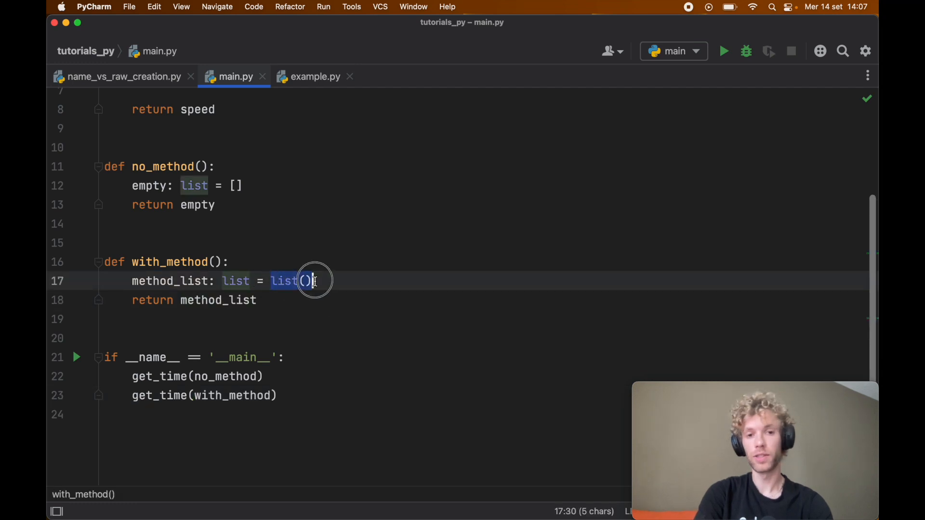
Return to with_method in the editor and select a list type annotation to replace
{"action": "left_click", "coordinate": [335, 306]}
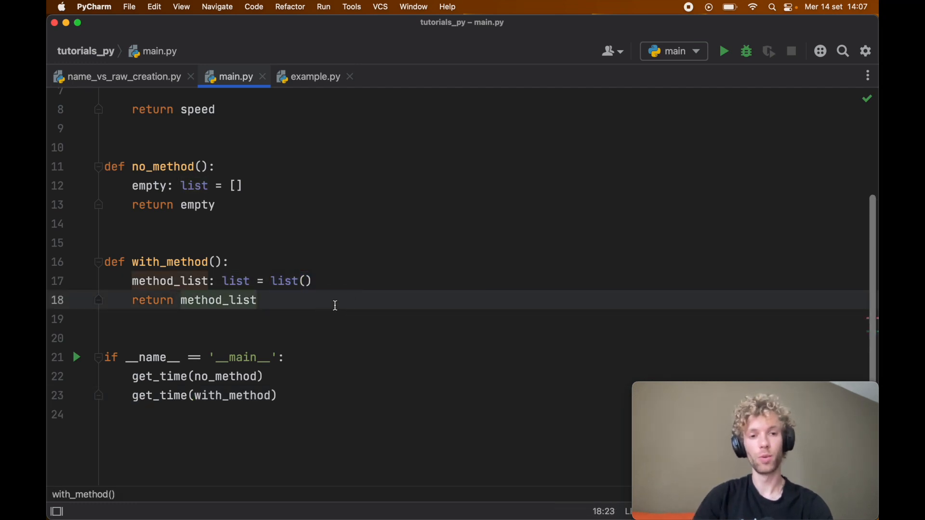
{"action": "double_click", "coordinate": [281, 281]}
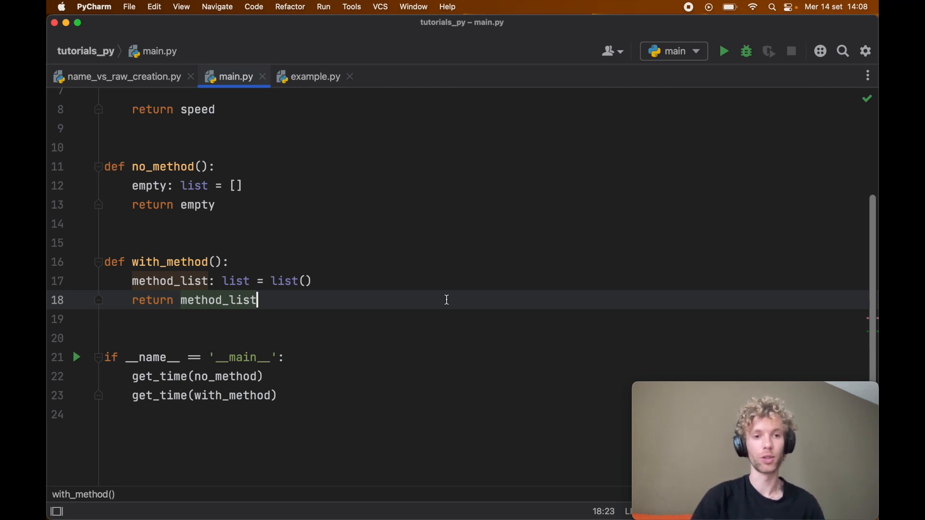
{"action": "double_click", "coordinate": [233, 186]}
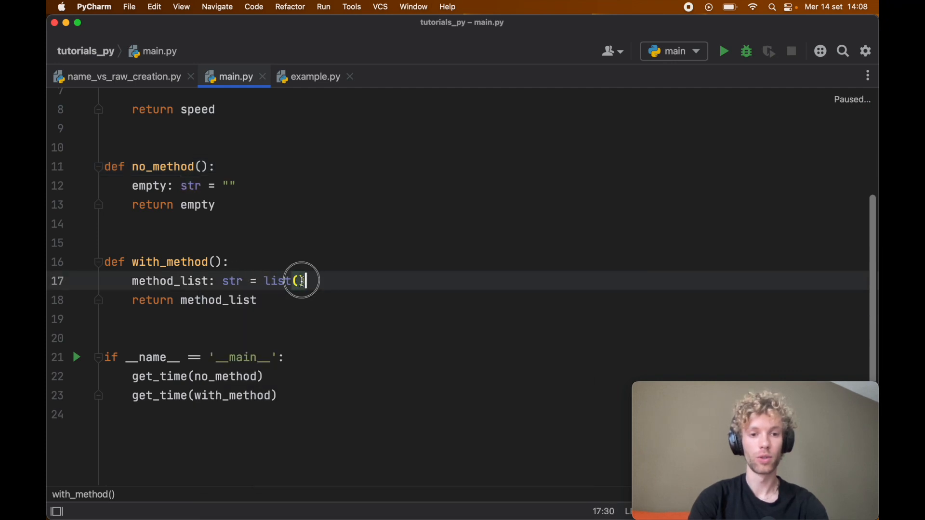
Change the annotation to str so with_method builds its value with str()
{"action": "type", "text": "str"}
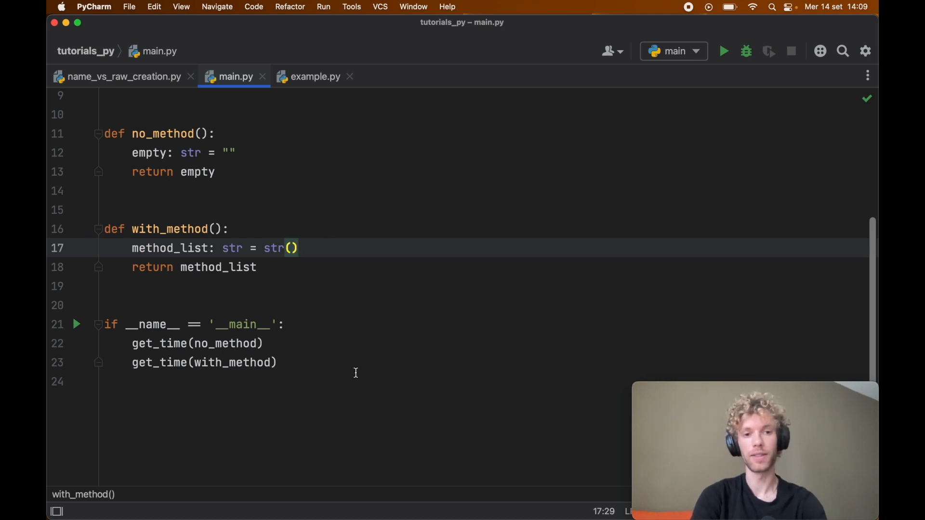
Rerun main.py: no_method 0.0245 sec versus with_method 0.038 sec for strings
{"action": "left_click", "coordinate": [76, 324]}
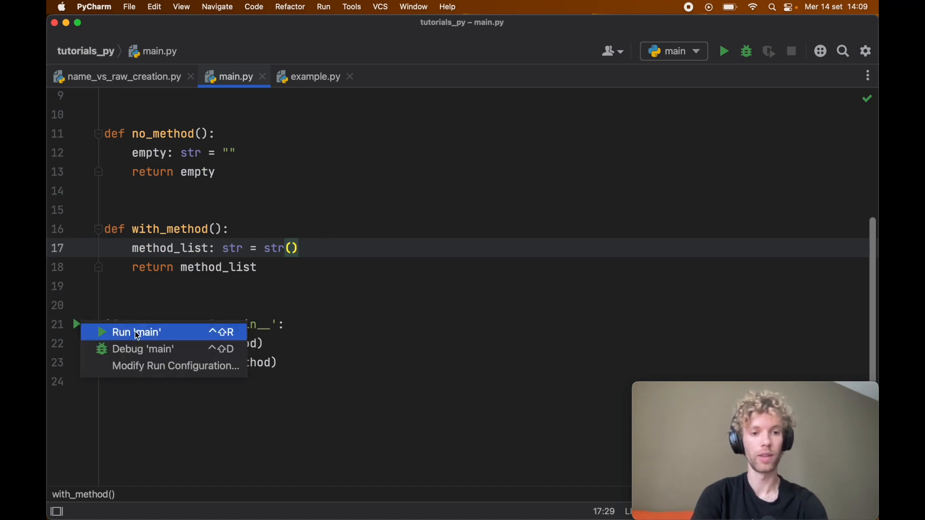
{"action": "left_click", "coordinate": [137, 332]}
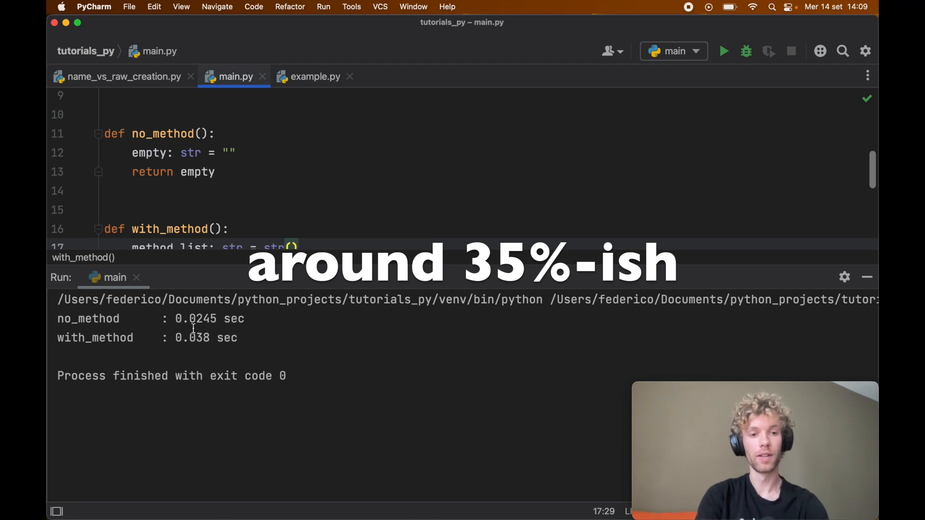
{"action": "double_click", "coordinate": [192, 338]}
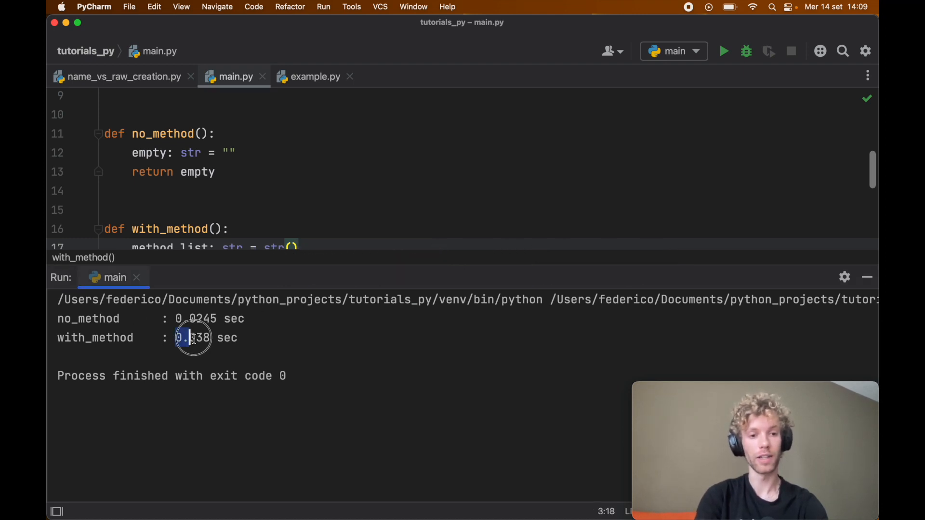